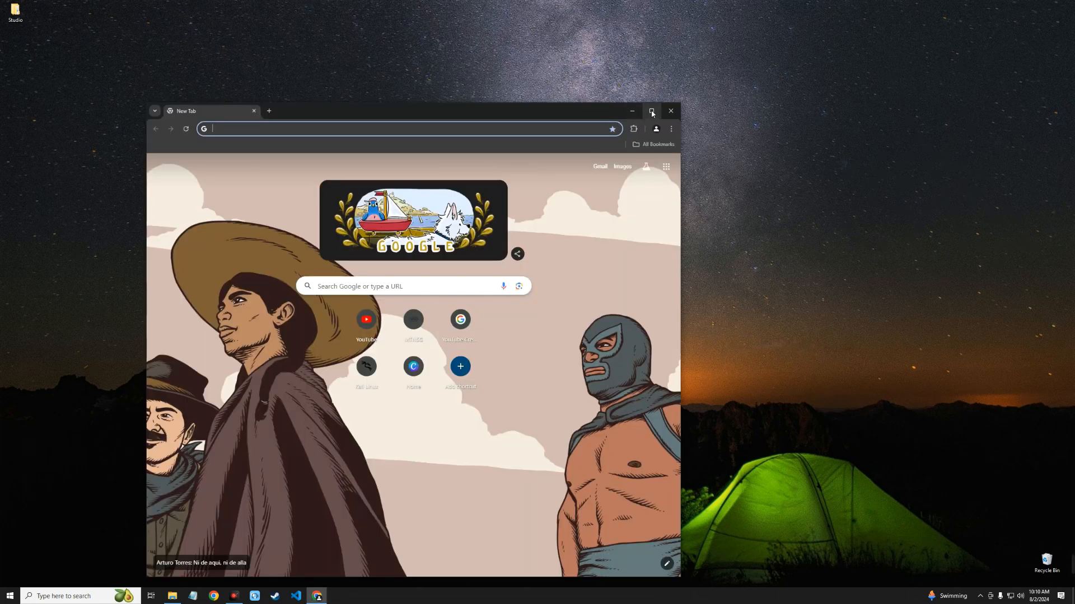
Search Google for 'arduino' from Chrome's address bar
left_click(650, 110)
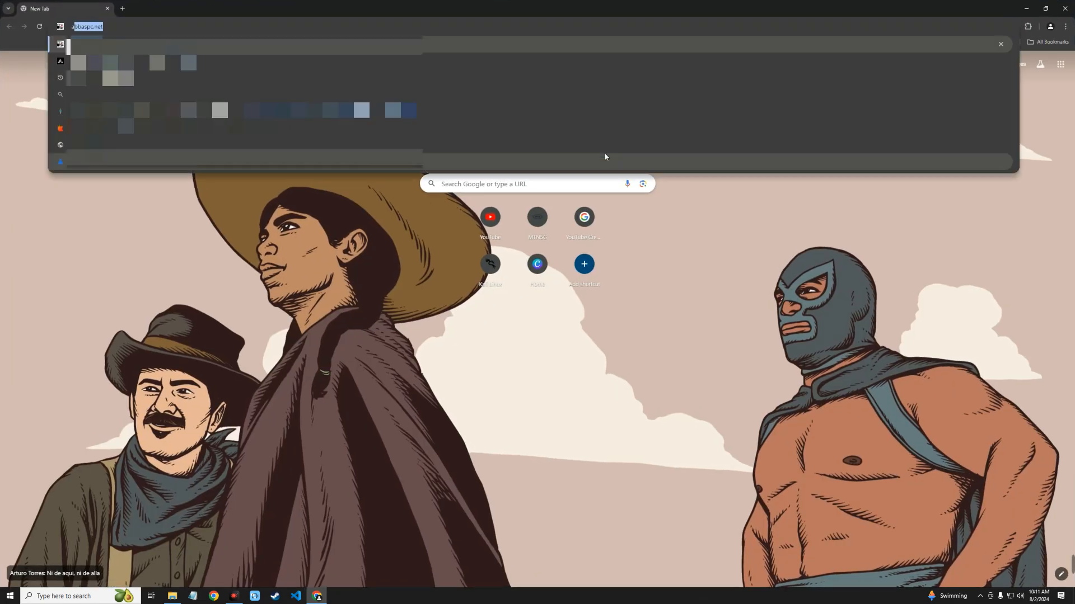
type("arduino")
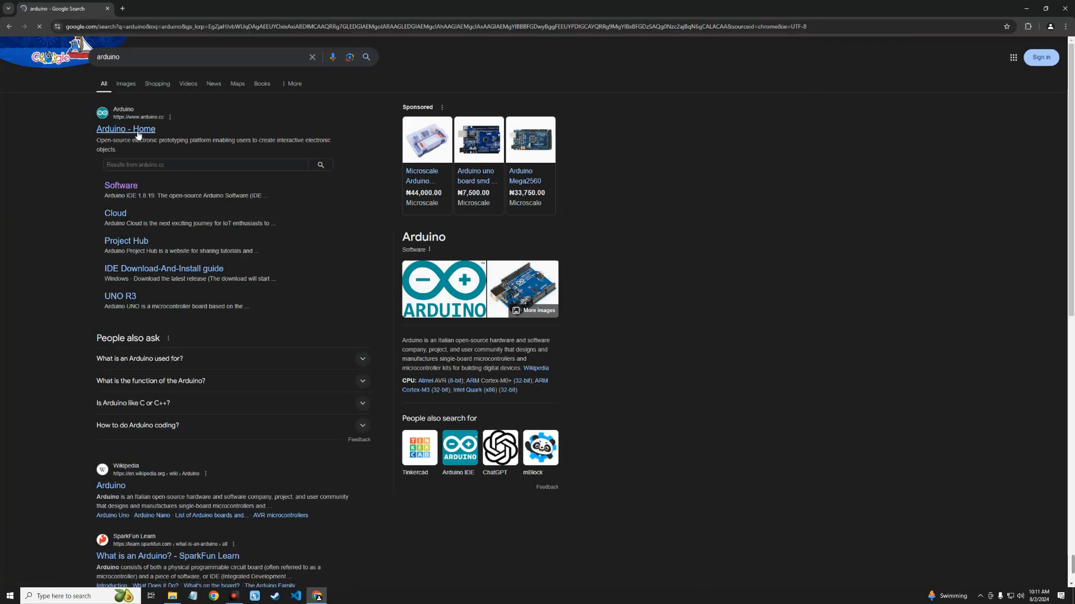
mouse_move(137, 129)
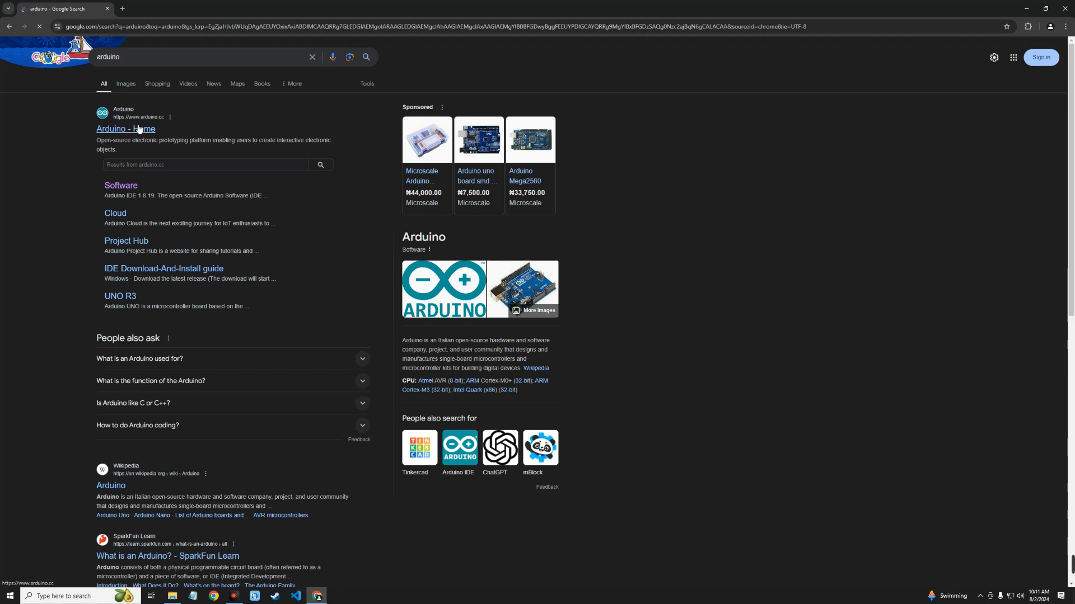
Reach the Arduino site's Software downloads page listing Arduino IDE 2.3.2
left_click(125, 129)
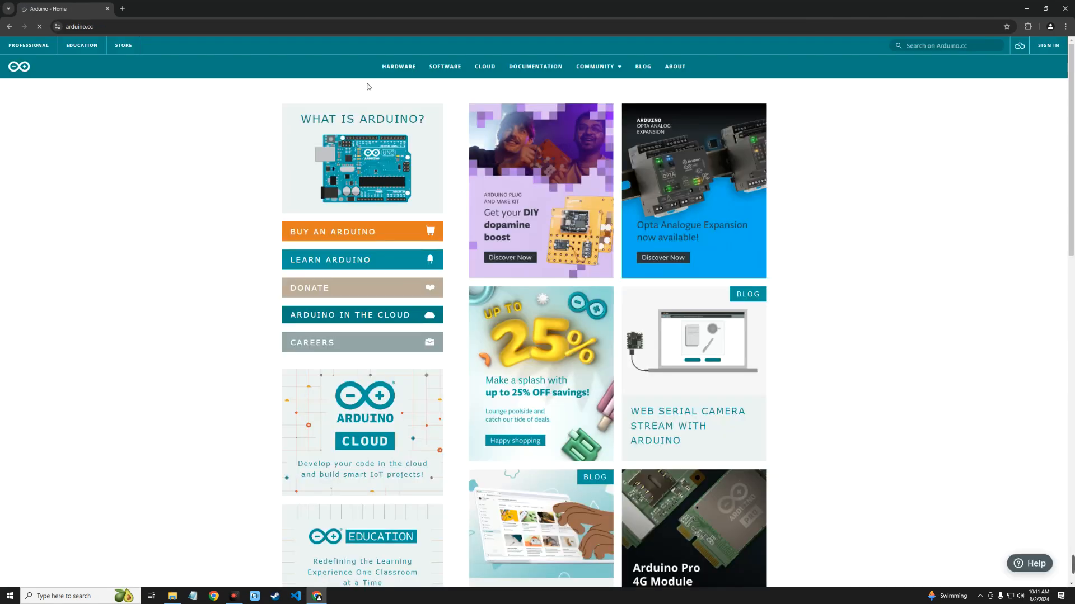
mouse_move(444, 66)
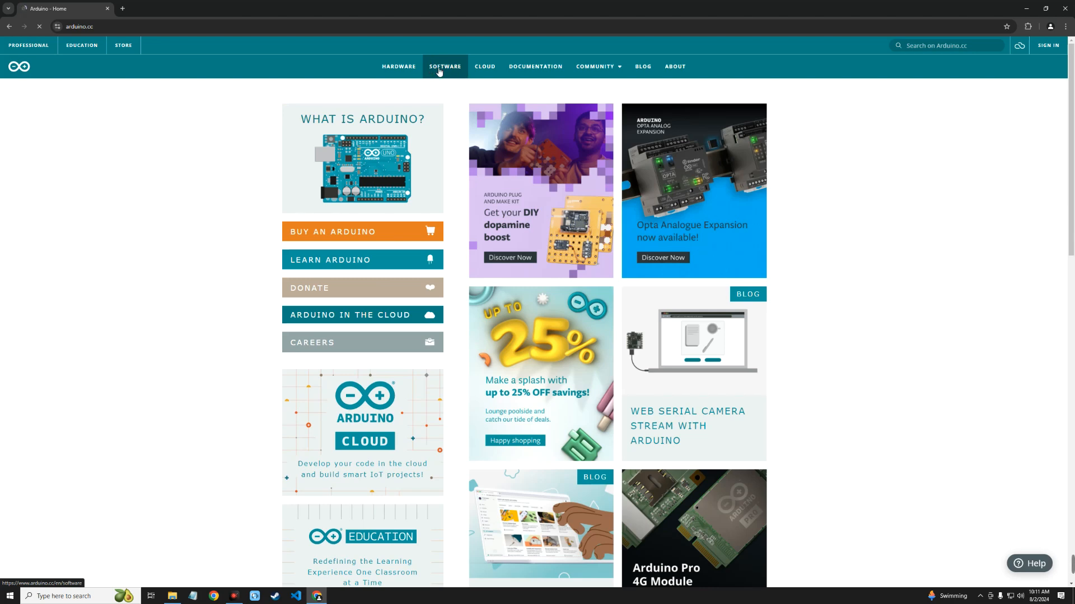
left_click(444, 66)
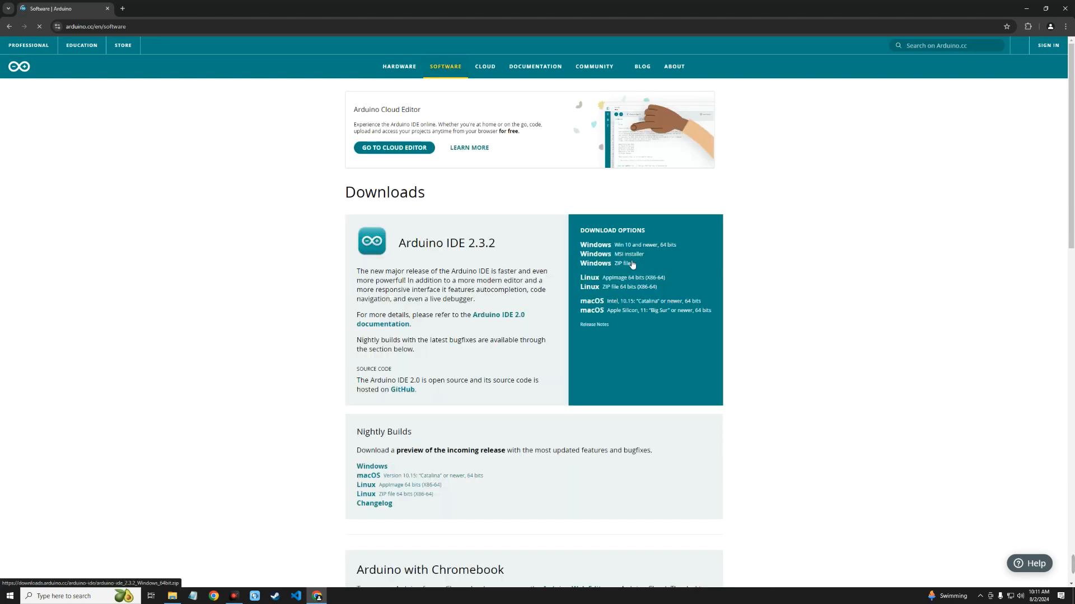
mouse_move(595, 287)
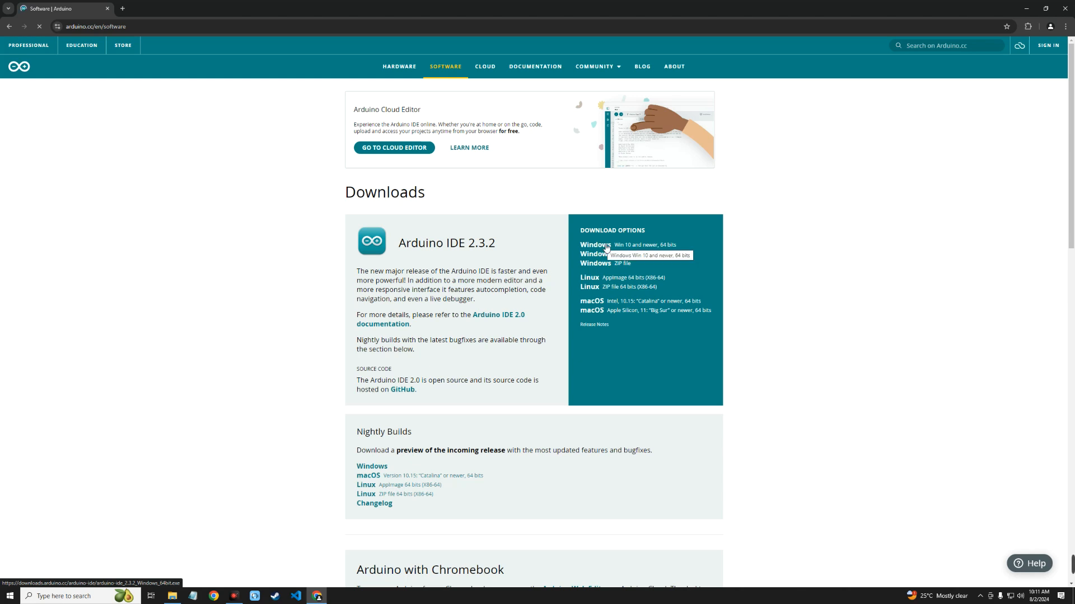
mouse_move(480, 262)
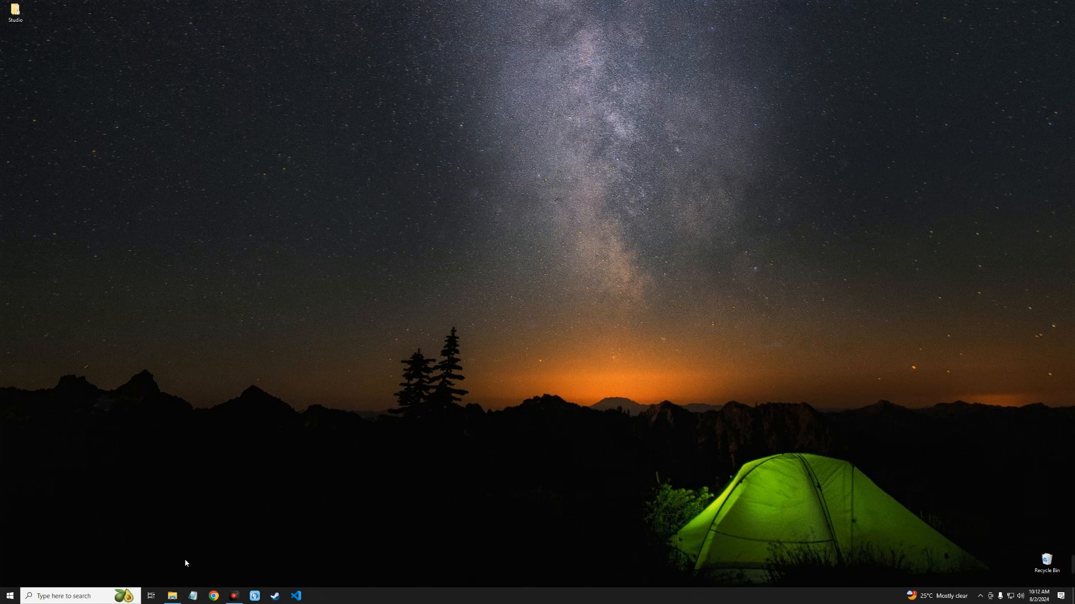
Run the arduino-ide installer from Downloads and accept the license agreement
left_click(172, 596)
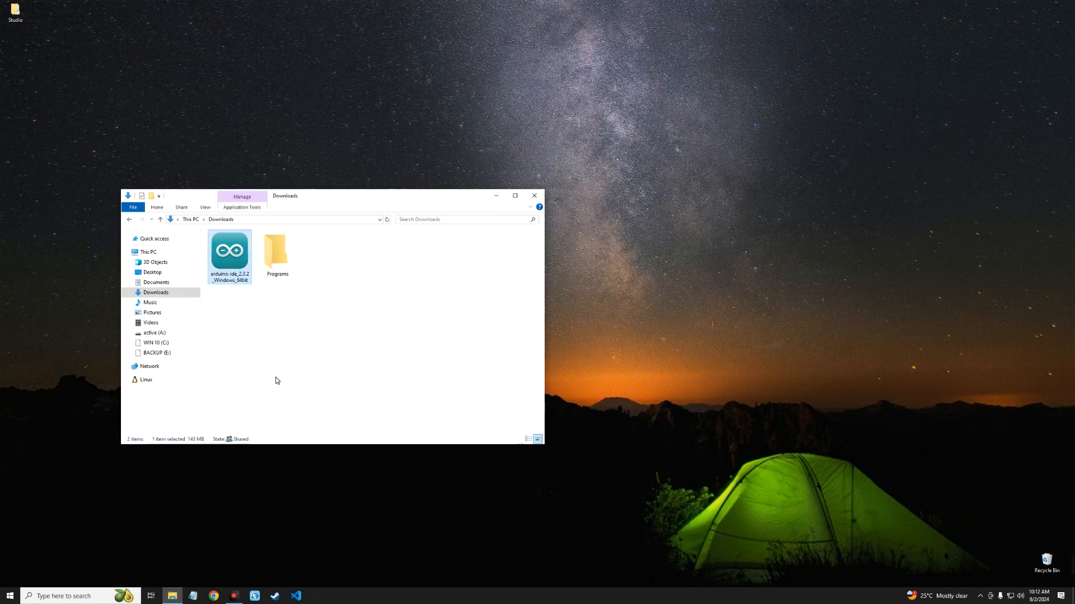
double_click(229, 255)
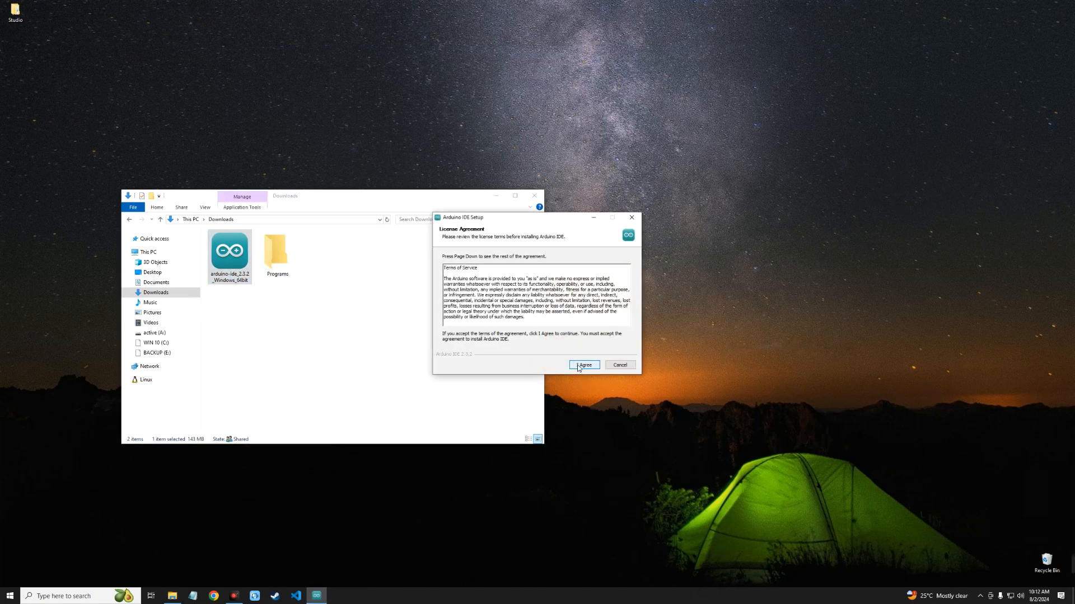
left_click(583, 365)
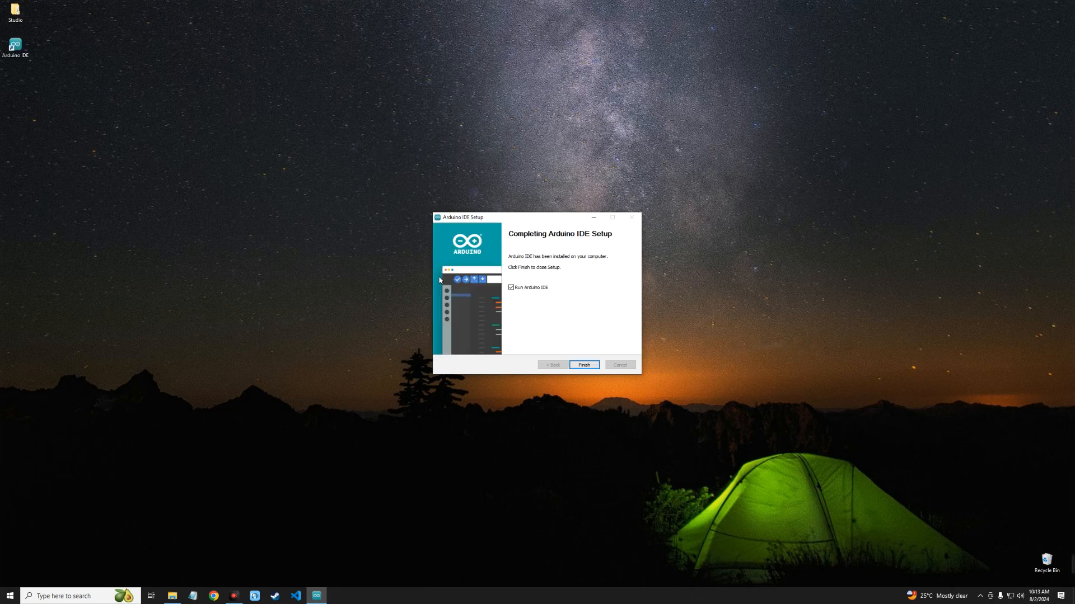
mouse_move(566, 354)
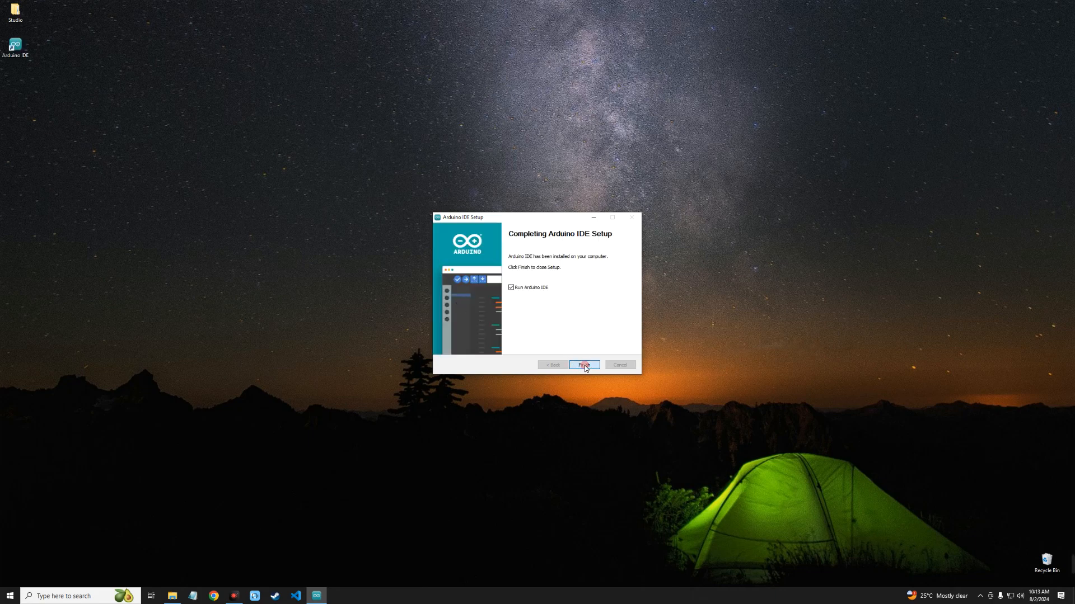
Finish setup and launch Arduino IDE from its desktop shortcut
left_click(583, 365)
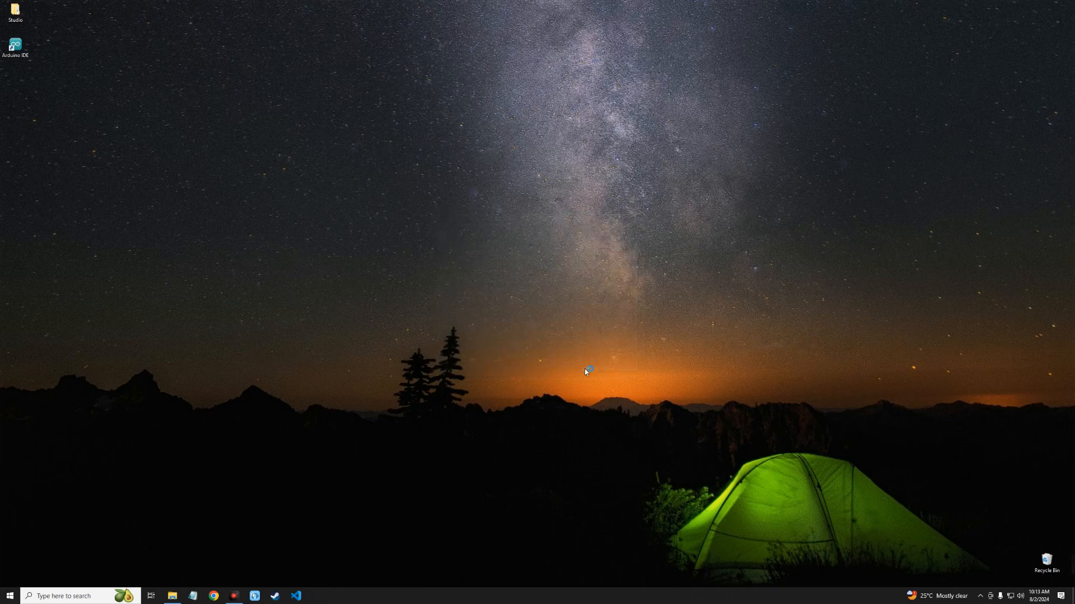
double_click(14, 44)
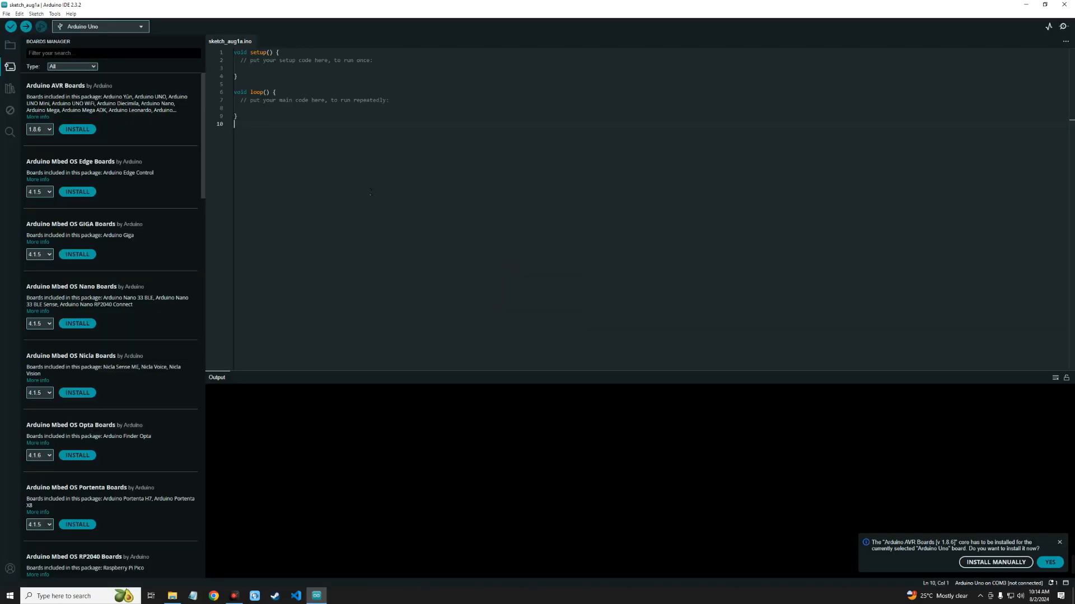
mouse_move(87, 112)
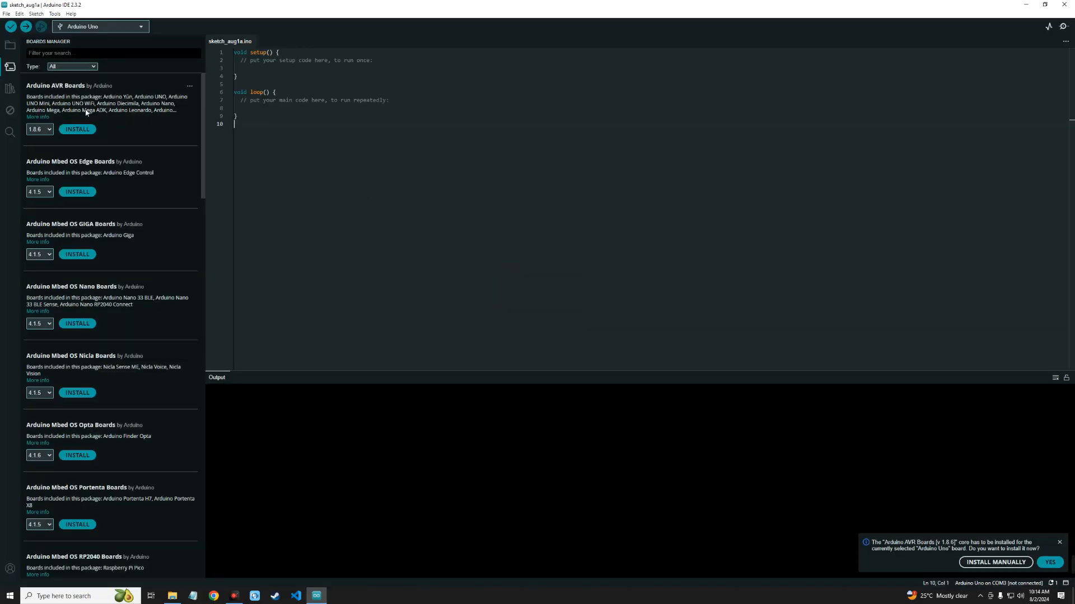
mouse_move(74, 143)
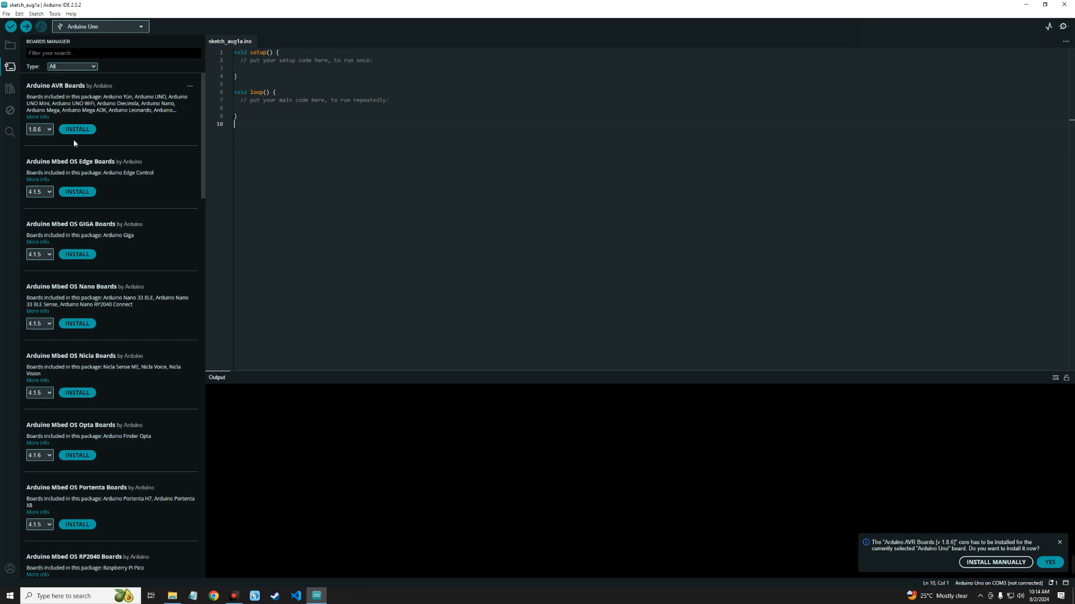
mouse_move(123, 102)
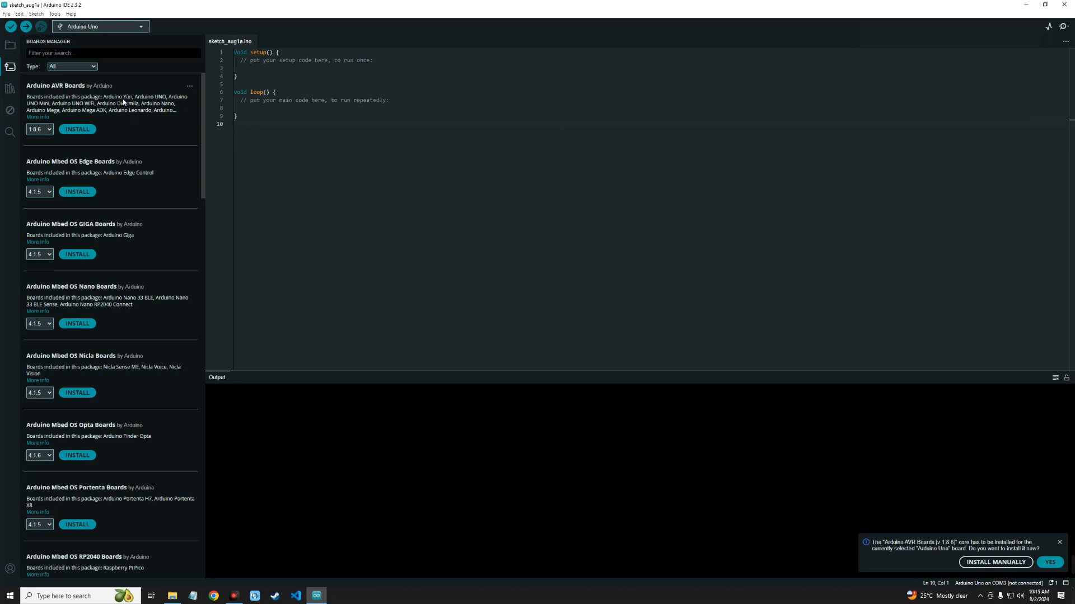
mouse_move(161, 102)
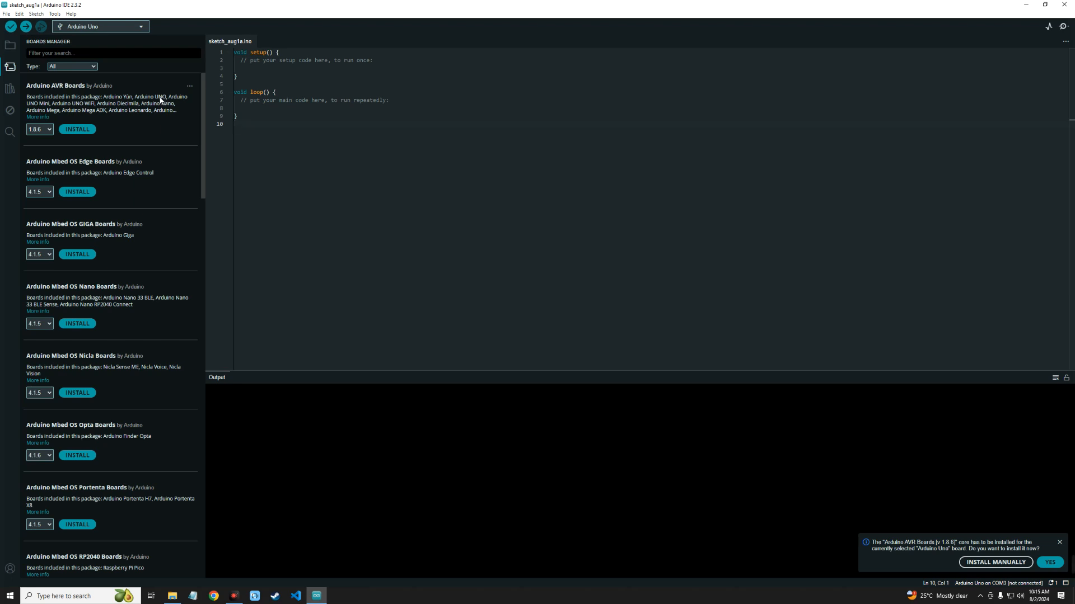
Install the Arduino AVR Boards 1.8.6 core from the Boards Manager prompt
left_click(78, 130)
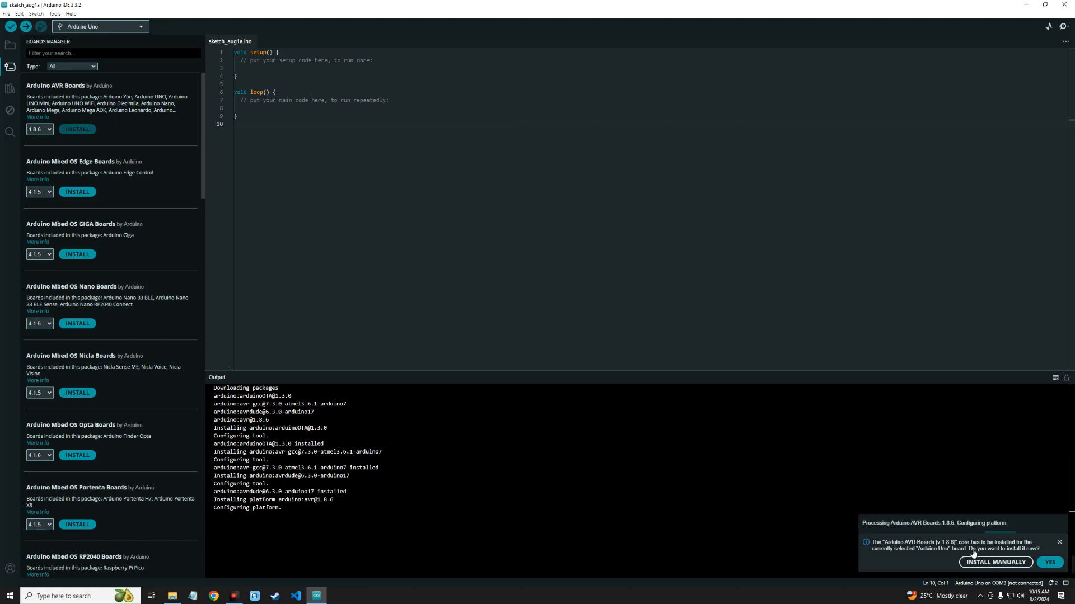
mouse_move(994, 550)
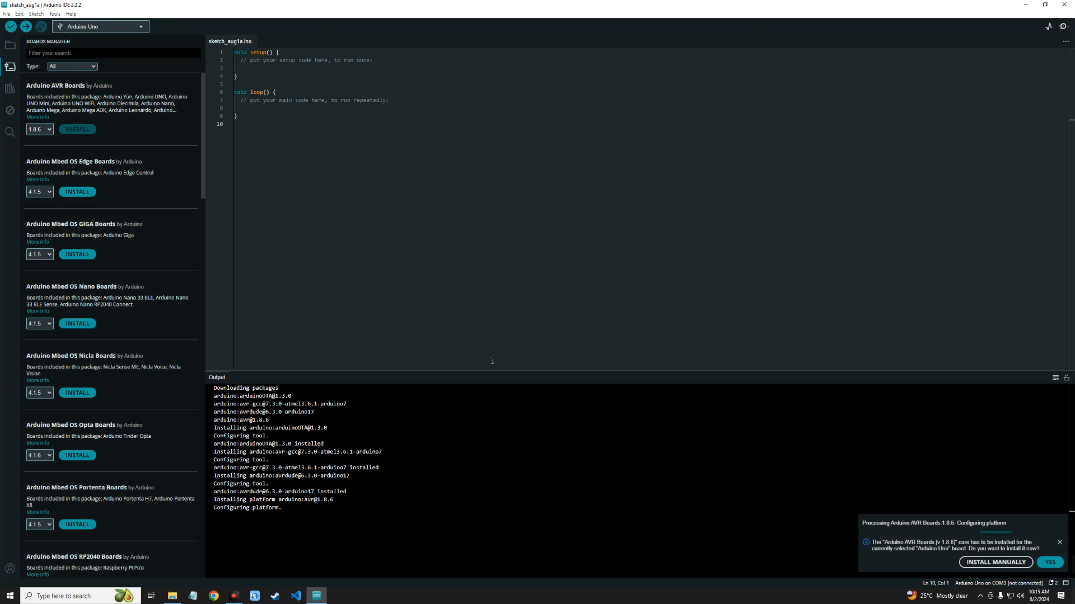
left_click(1049, 562)
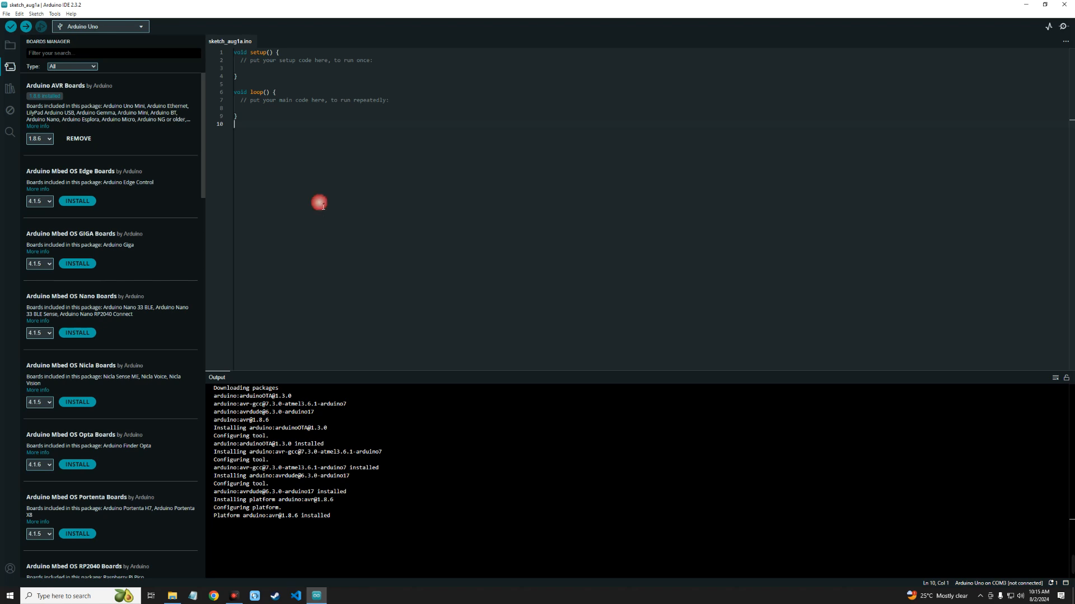
mouse_move(343, 195)
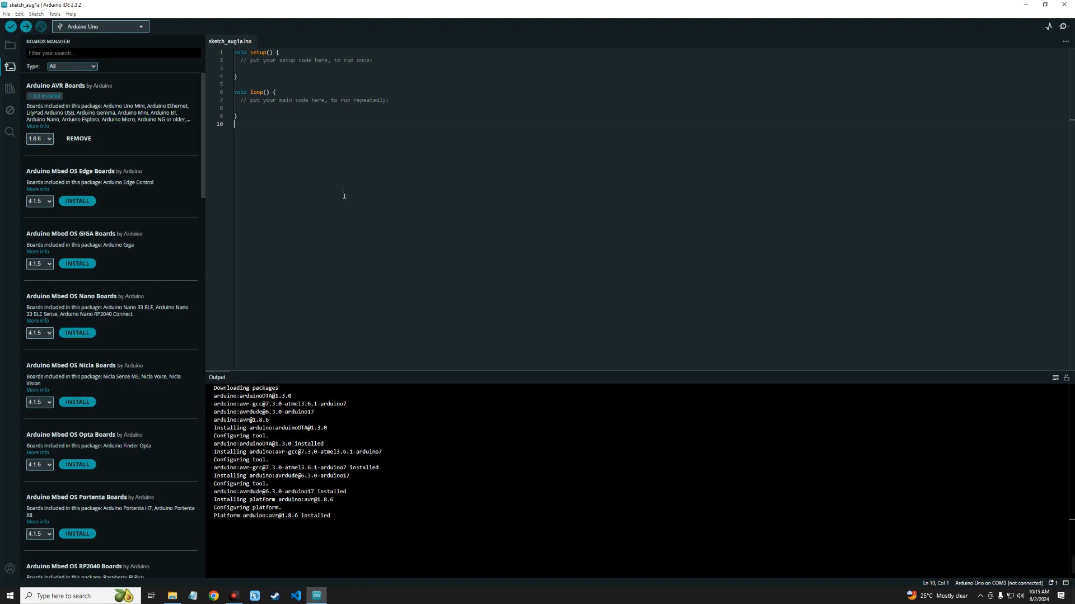
mouse_move(136, 35)
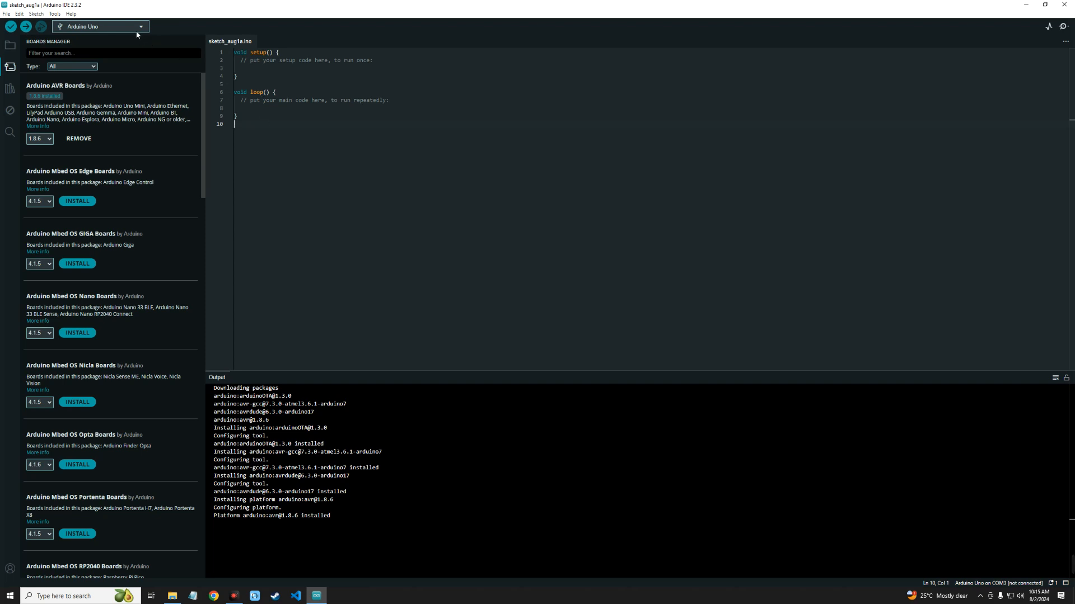
Bring up the board and port chooser and scroll to Arduino Uno
left_click(100, 26)
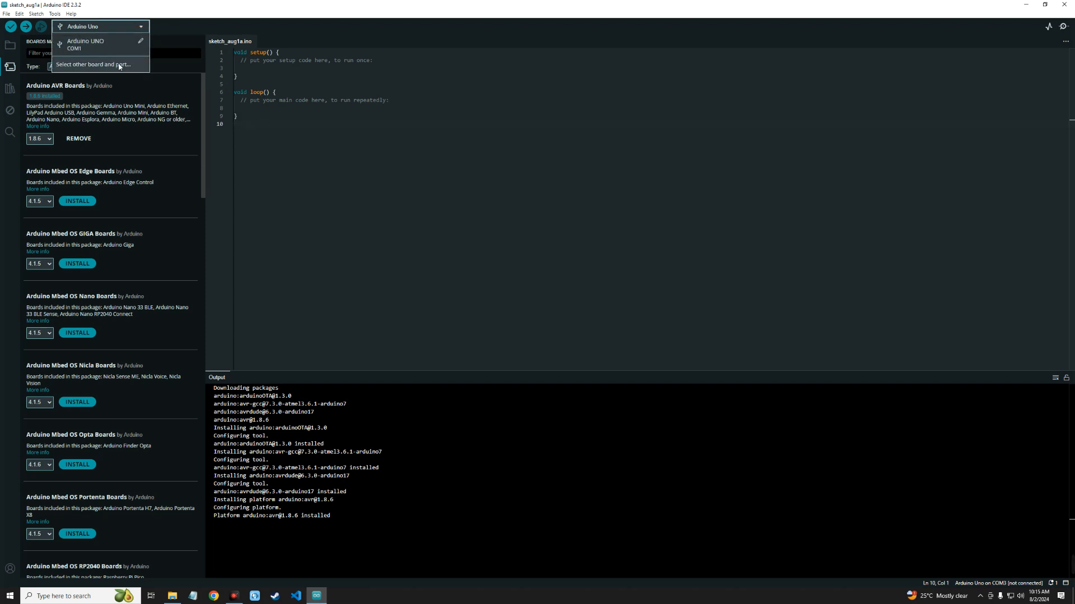
left_click(90, 64)
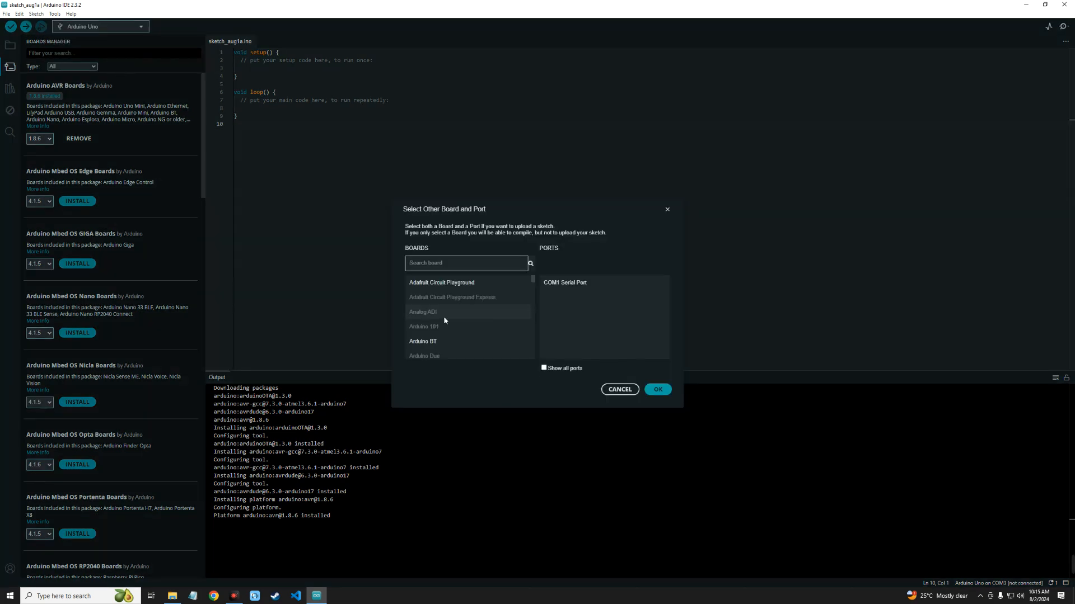
scroll("down", 3)
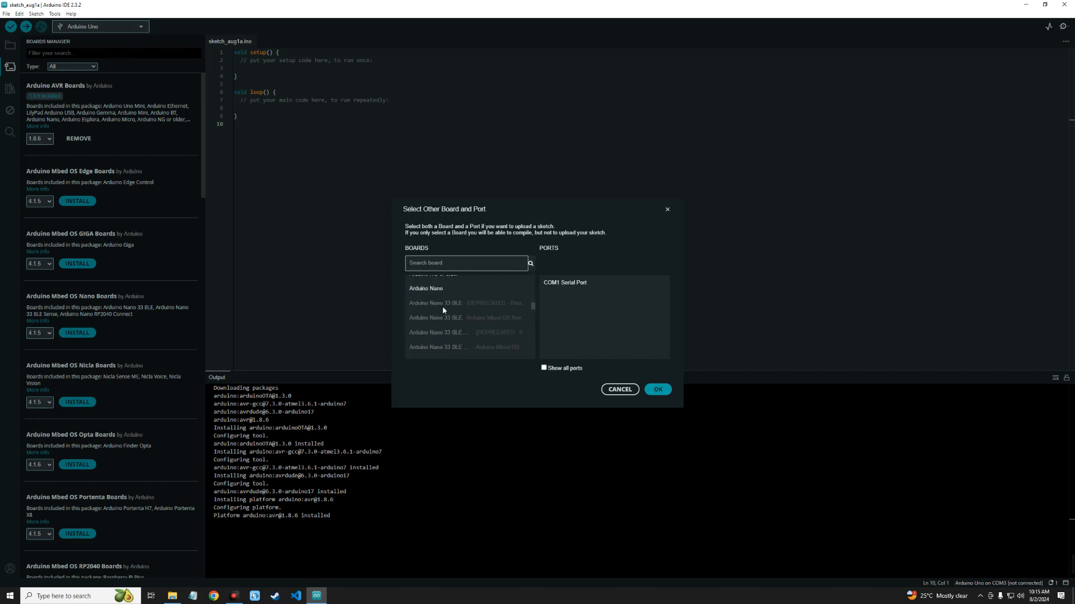
scroll("down", 3)
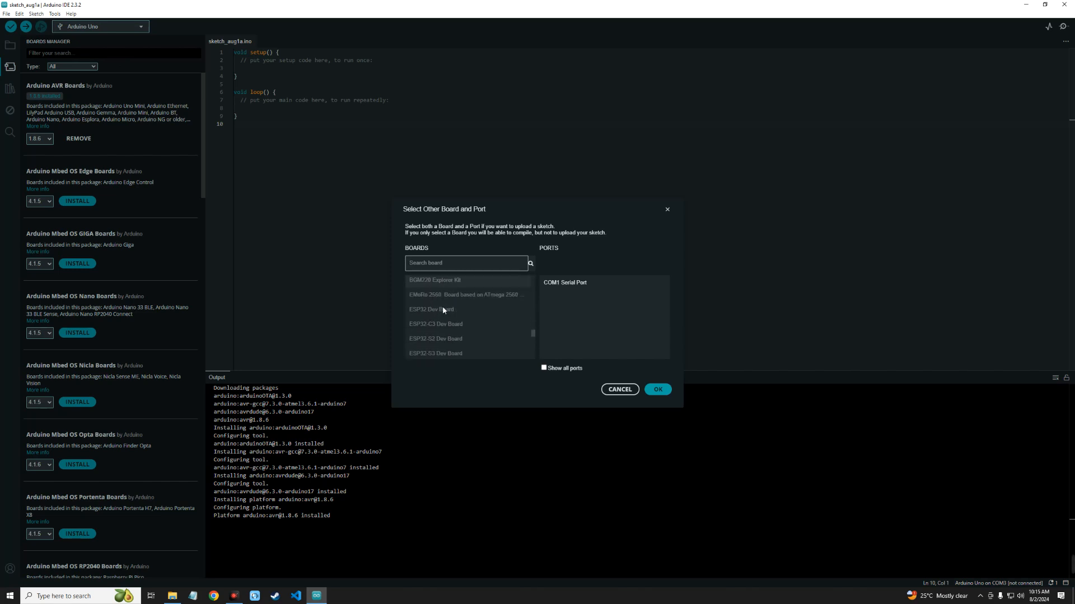
scroll("down", 3)
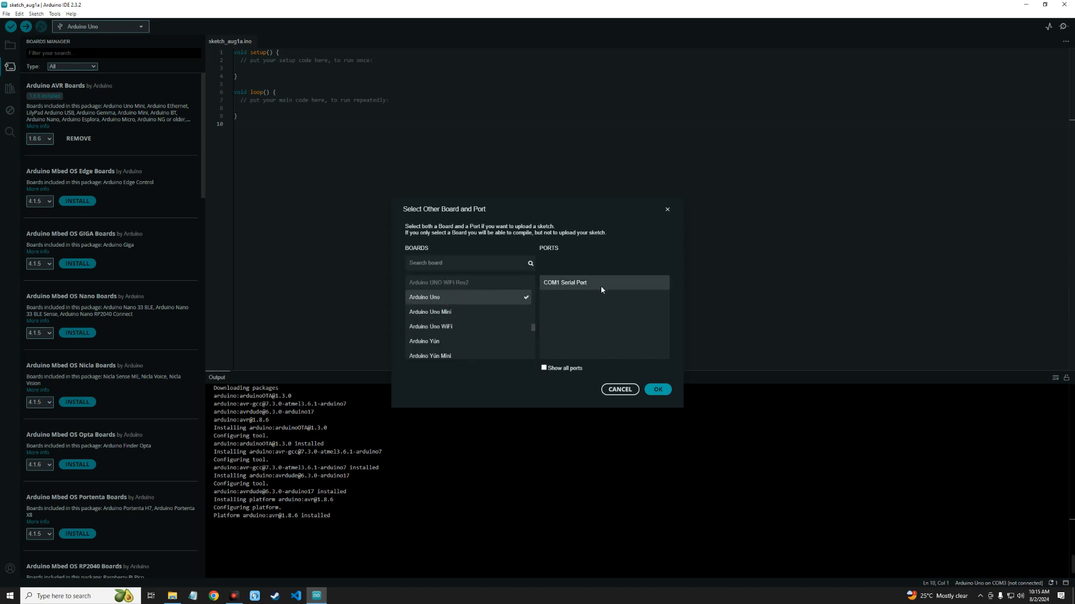
mouse_move(580, 289)
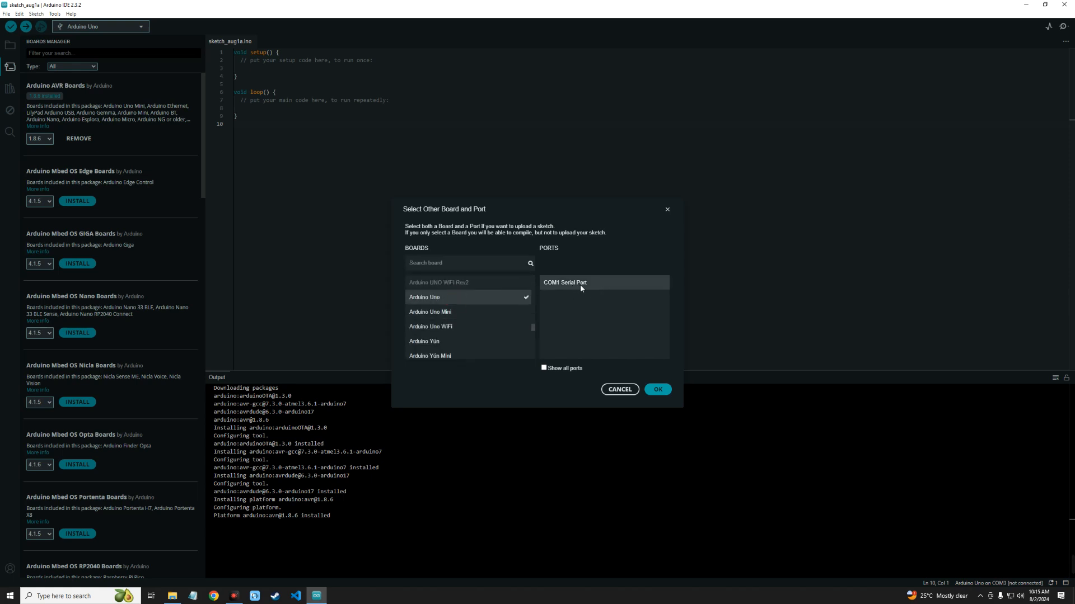
mouse_move(583, 292)
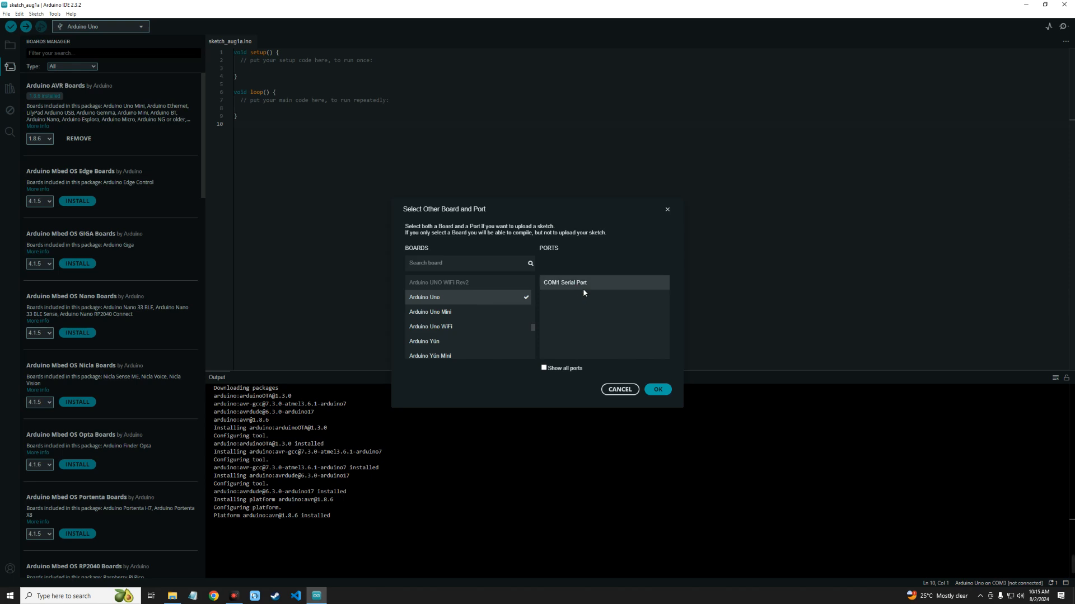
mouse_move(584, 291)
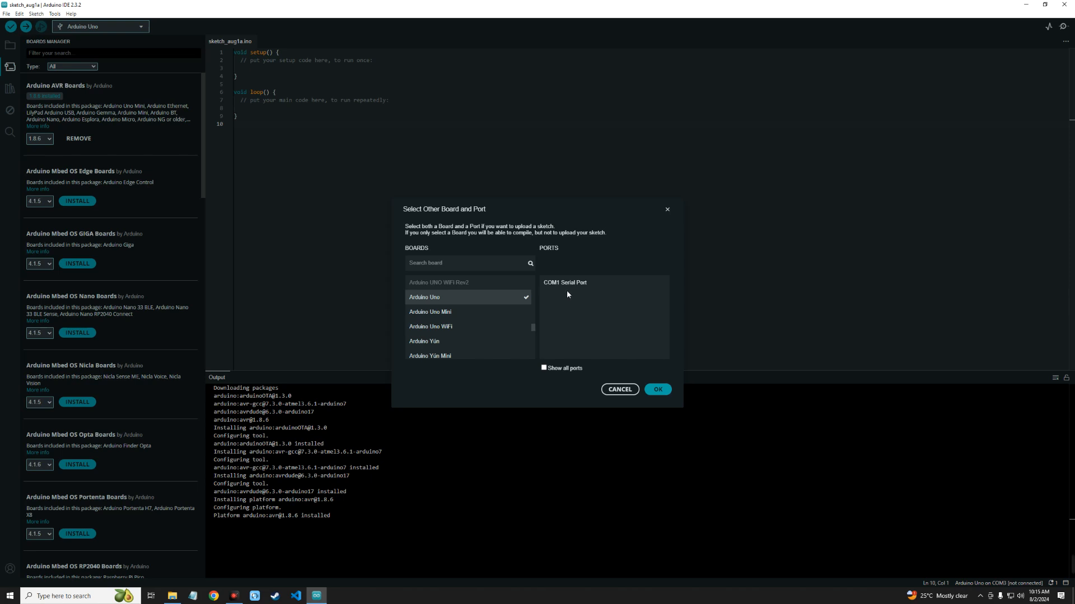
mouse_move(581, 298)
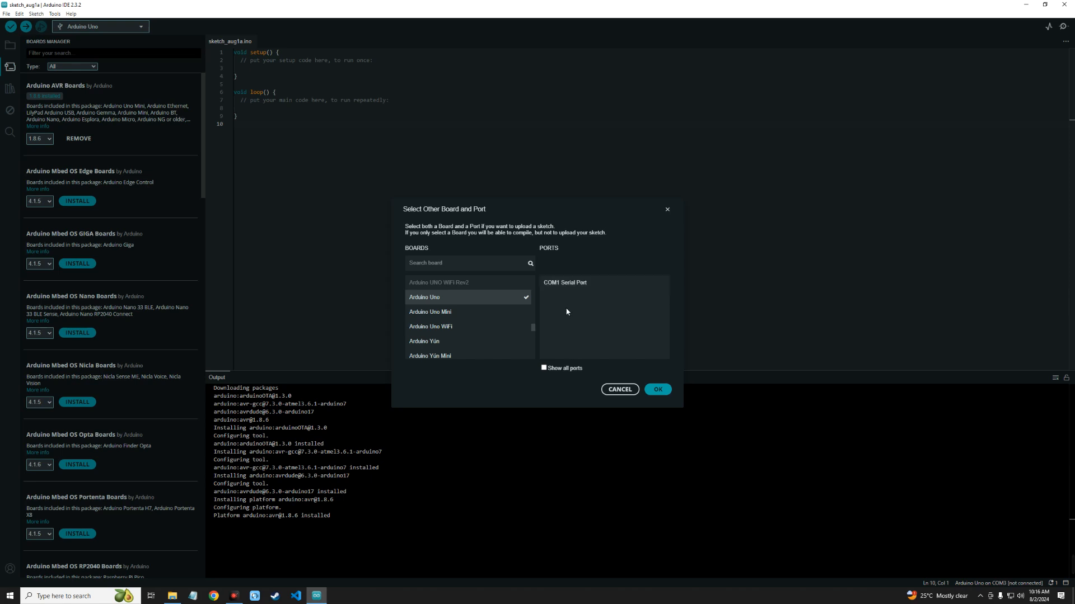
mouse_move(600, 295)
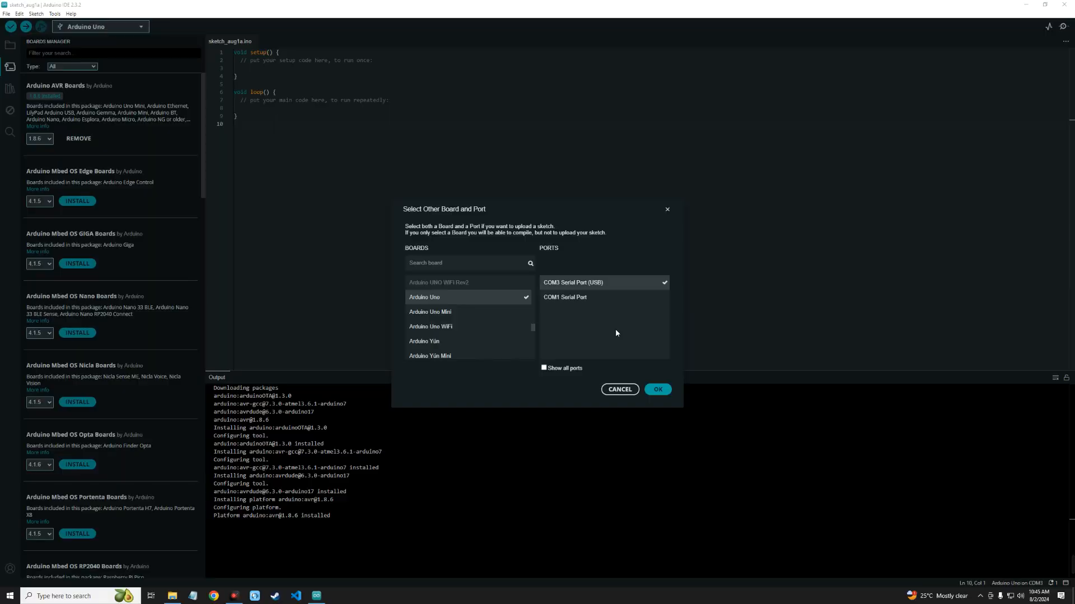
Confirm Uno on COM3 and write the Red digitalWrite(2, HIGH/LOW) lines of the sketch
left_click(656, 390)
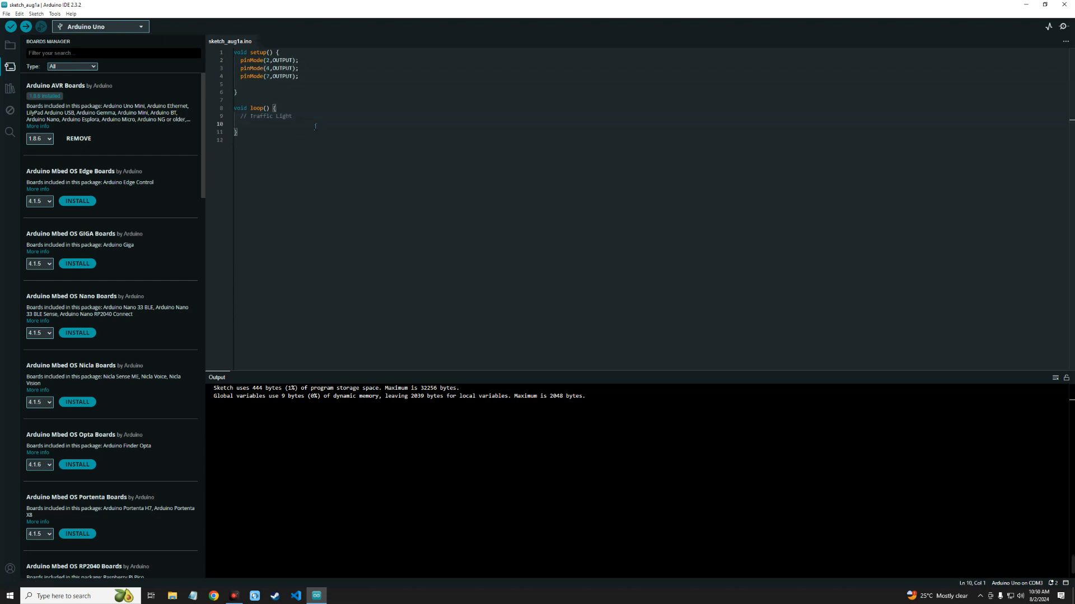
type("// Red")
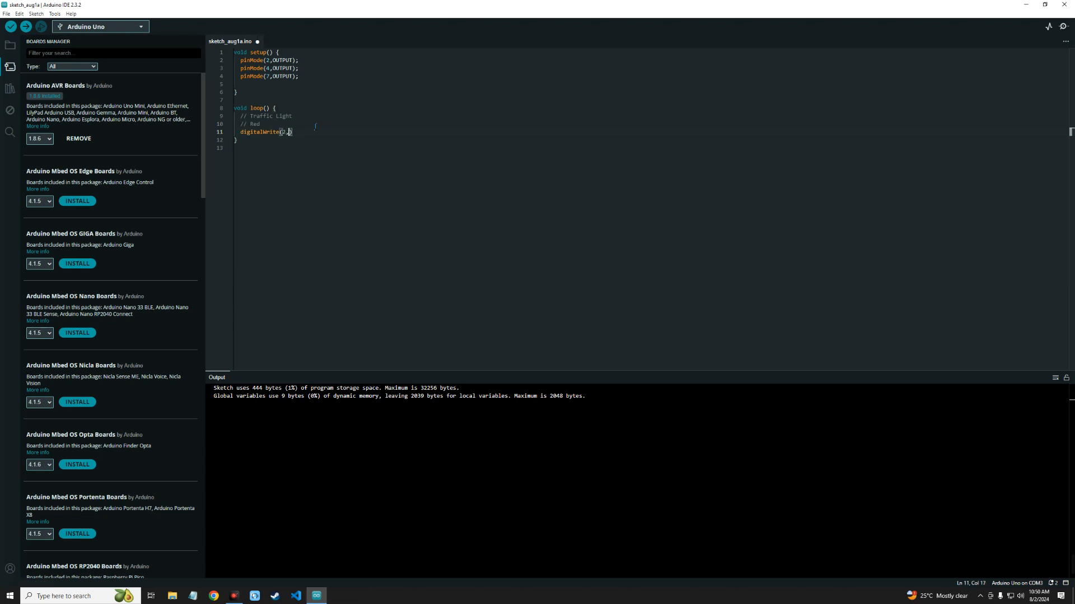
type("HIGH);")
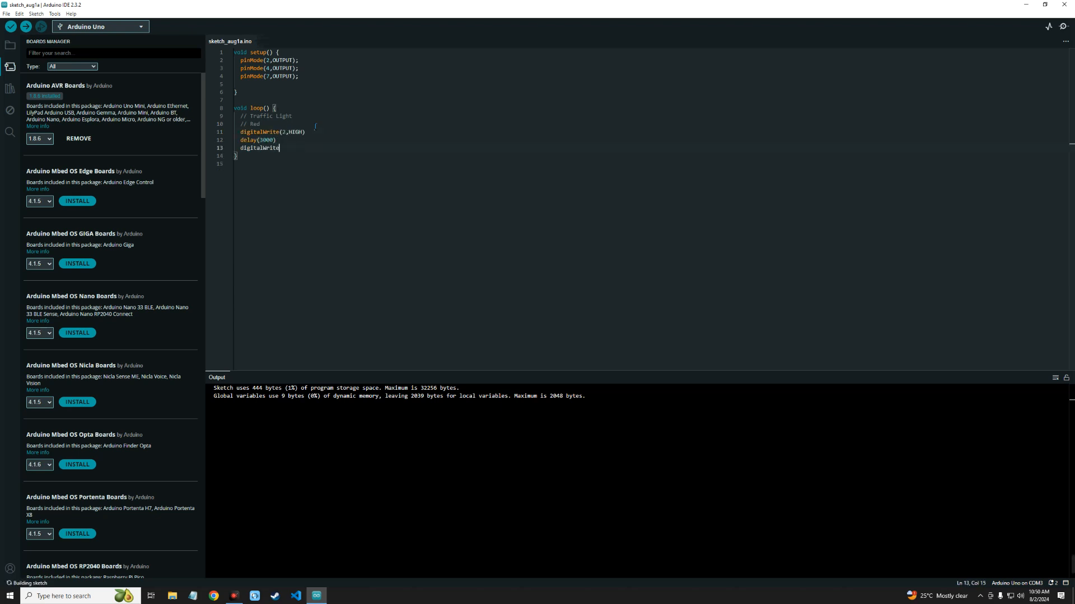
type("(2,LOW);")
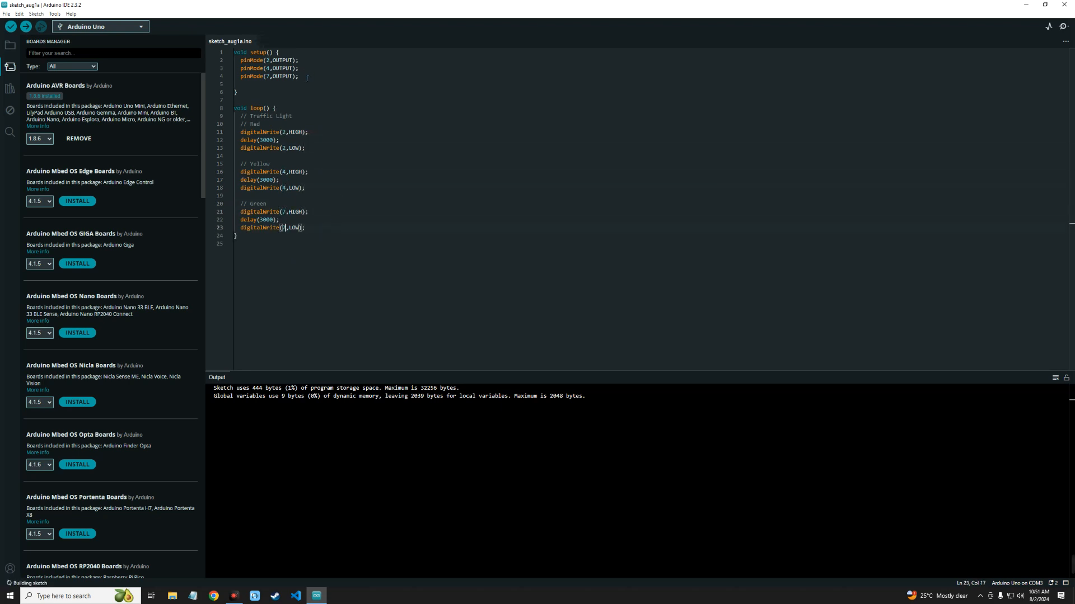
Verify the traffic-light sketch, compiling to 998 bytes of program storage
left_click(10, 25)
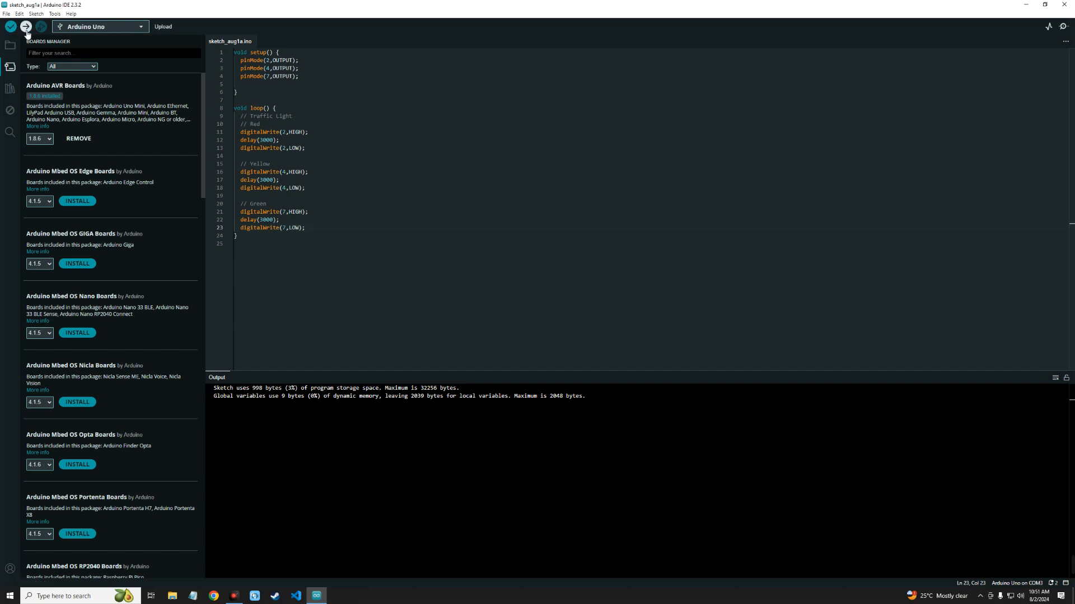
mouse_move(24, 26)
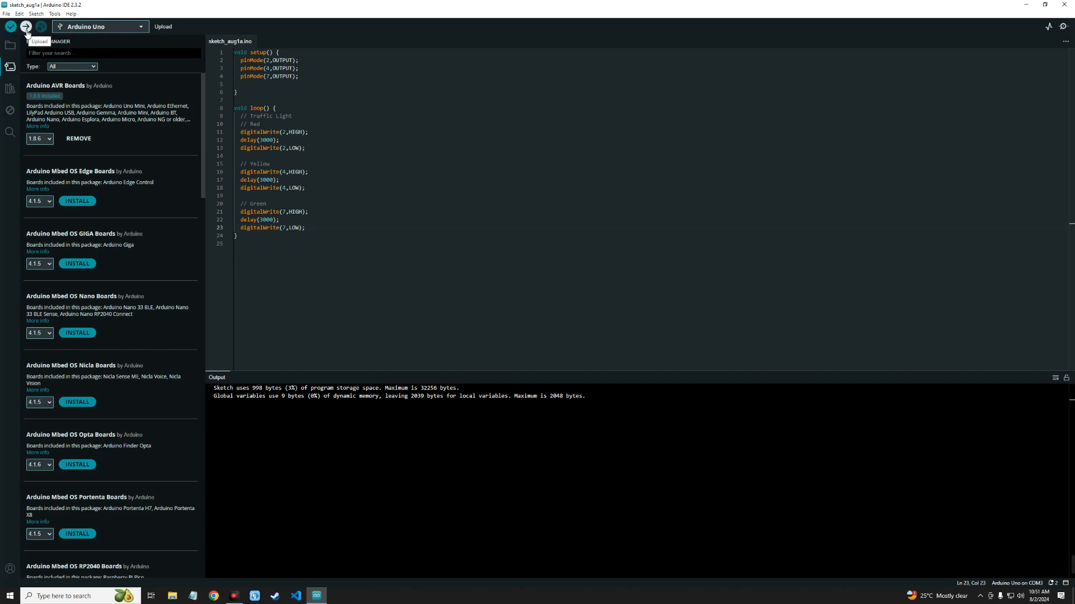